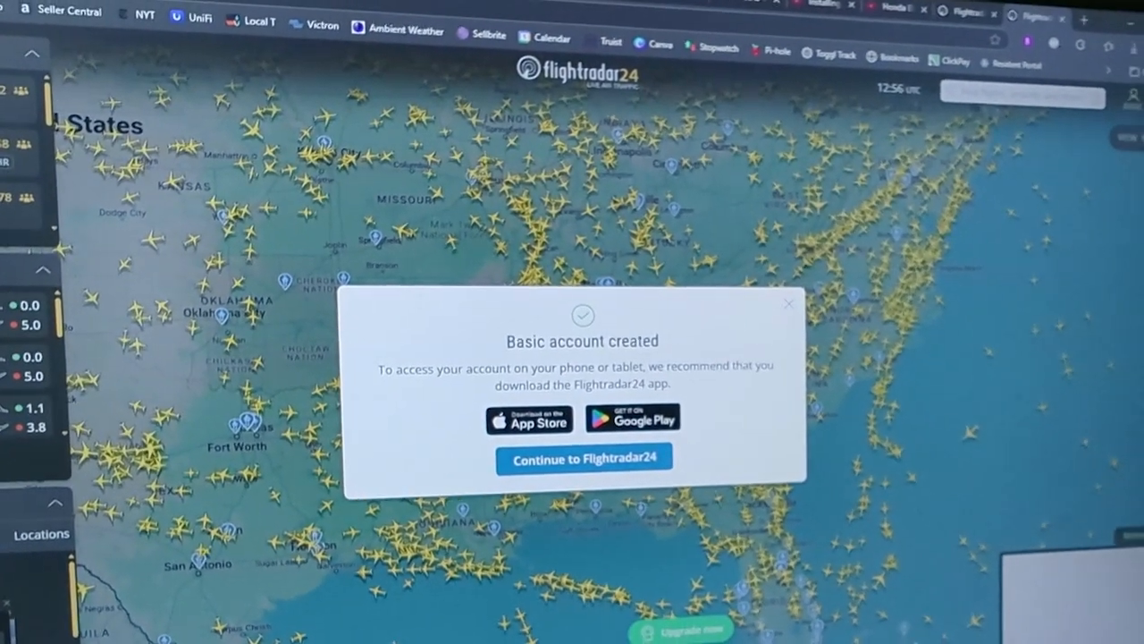
Continue past the account-created notice and reach the Add coverage page for building an ADS-B receiver.
{"action": "left_click", "coordinate": [583, 458]}
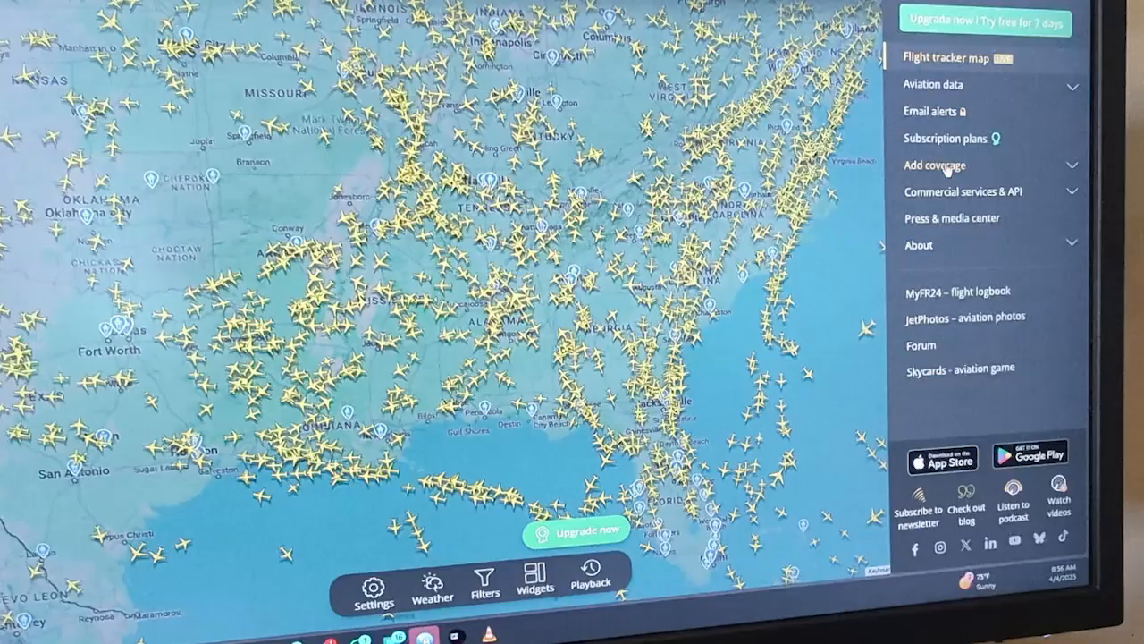
{"action": "left_click", "coordinate": [937, 165]}
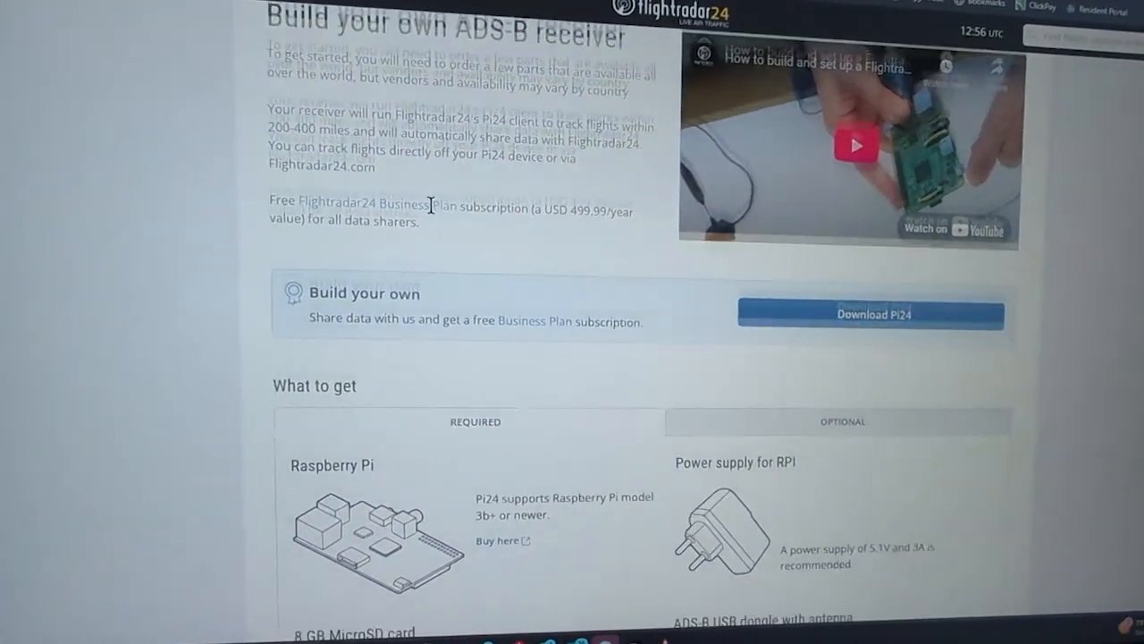
Highlight the 'Raspberry Pi 3b+ or newer' requirement in the What to get list and continue to the setup steps.
{"action": "scroll", "scroll_direction": "down", "scroll_amount": 3}
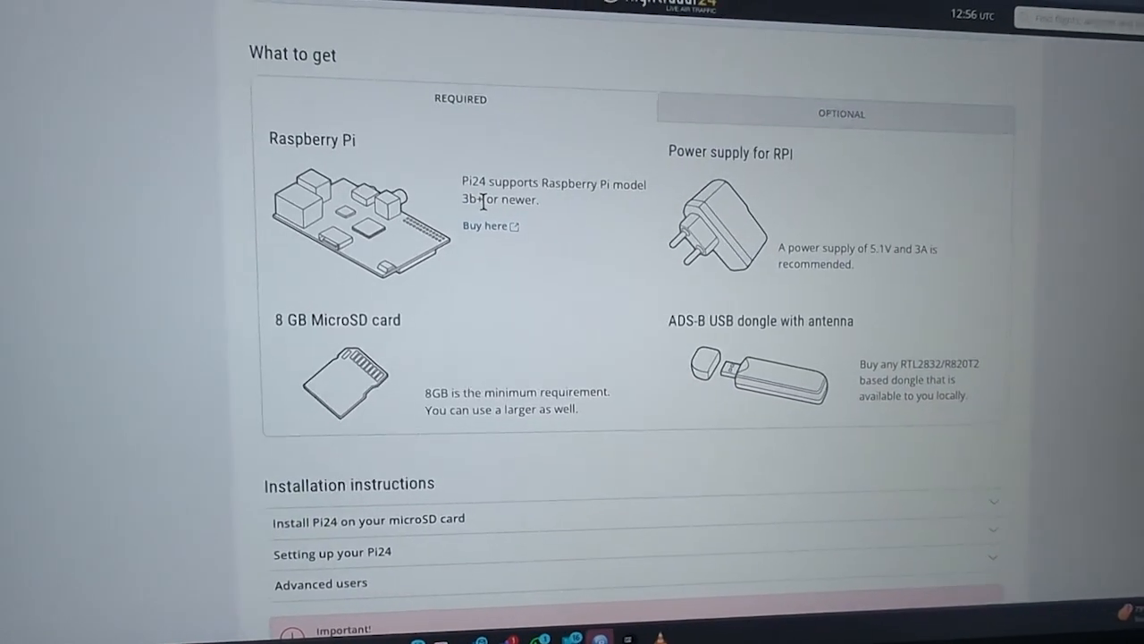
{"action": "left_click_drag", "start_coordinate": [461, 182], "coordinate": [536, 197]}
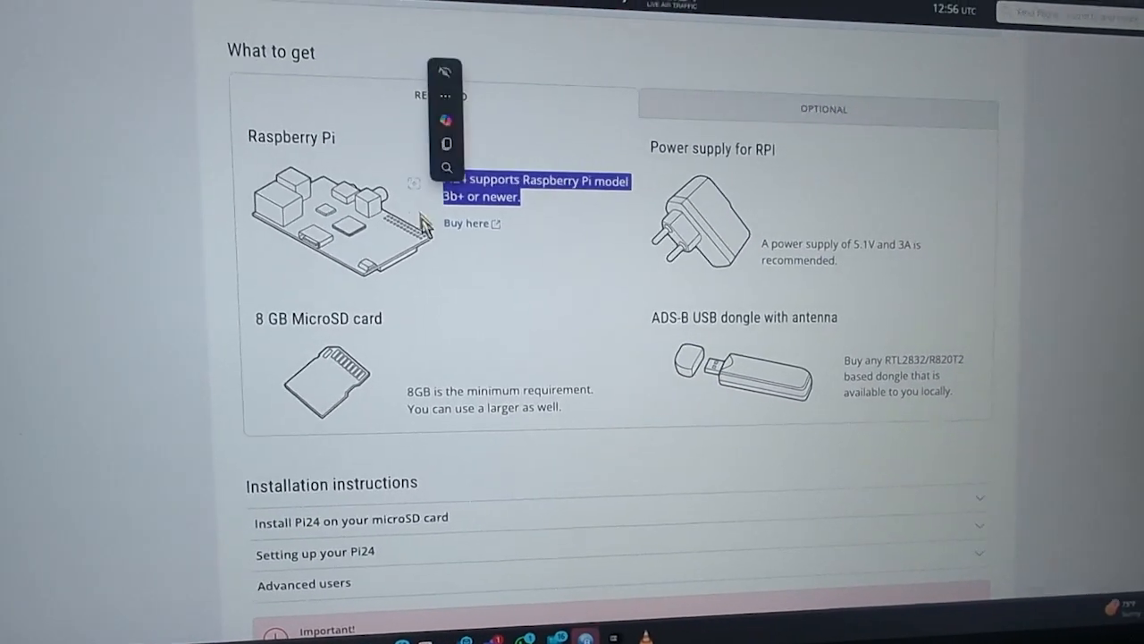
{"action": "scroll", "scroll_direction": "down", "scroll_amount": 3}
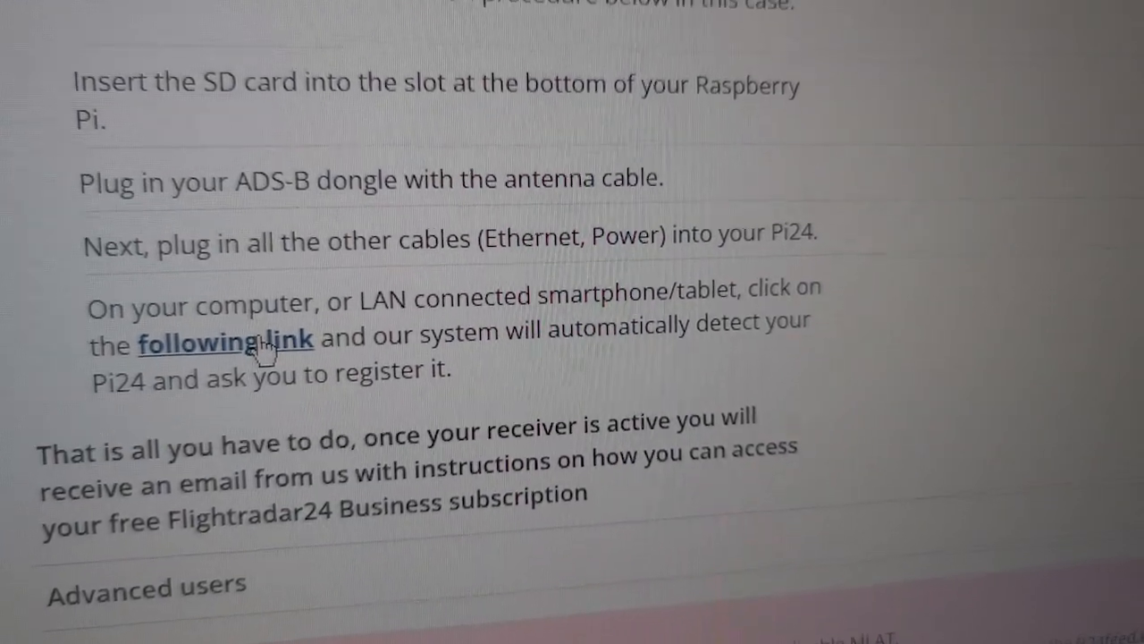
Follow the 'following link' in the Pi24 setup steps to detect and register the receiver.
{"action": "left_click", "coordinate": [225, 342]}
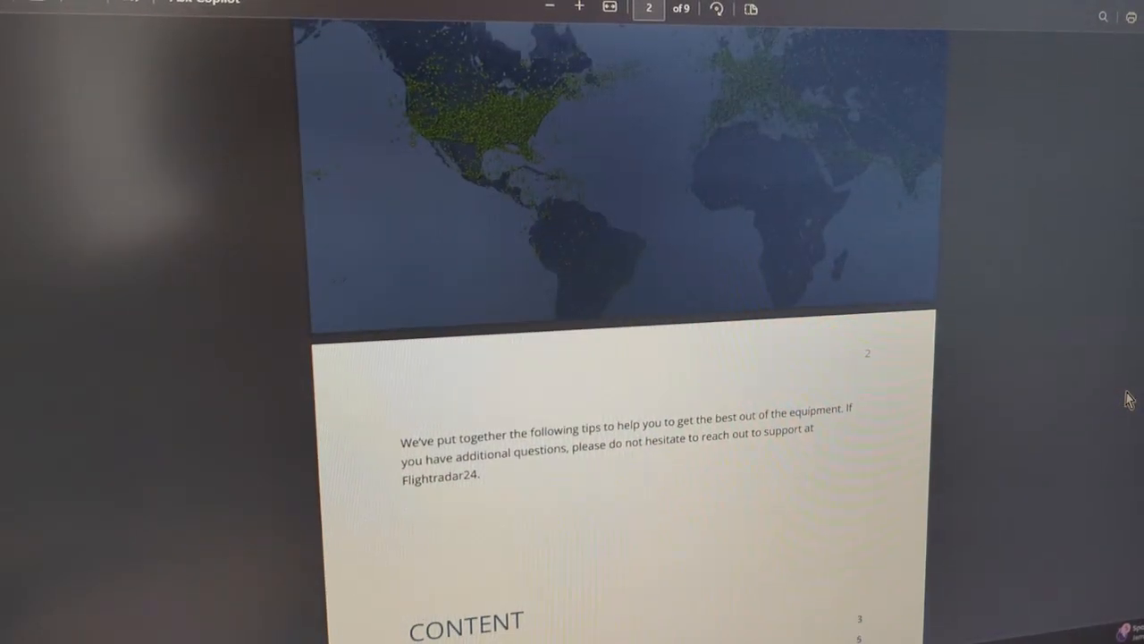
Scroll the antenna-placement guide PDF from page 2 through to its 4. Summary section.
{"action": "scroll", "scroll_direction": "down", "scroll_amount": 3}
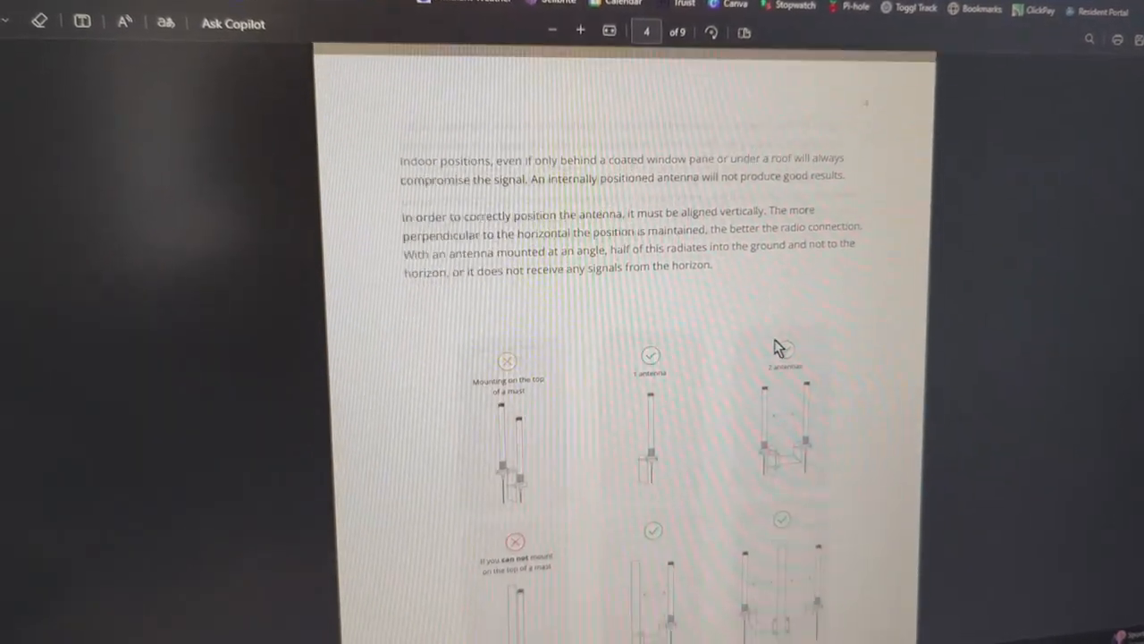
{"action": "scroll", "scroll_direction": "down", "scroll_amount": 3}
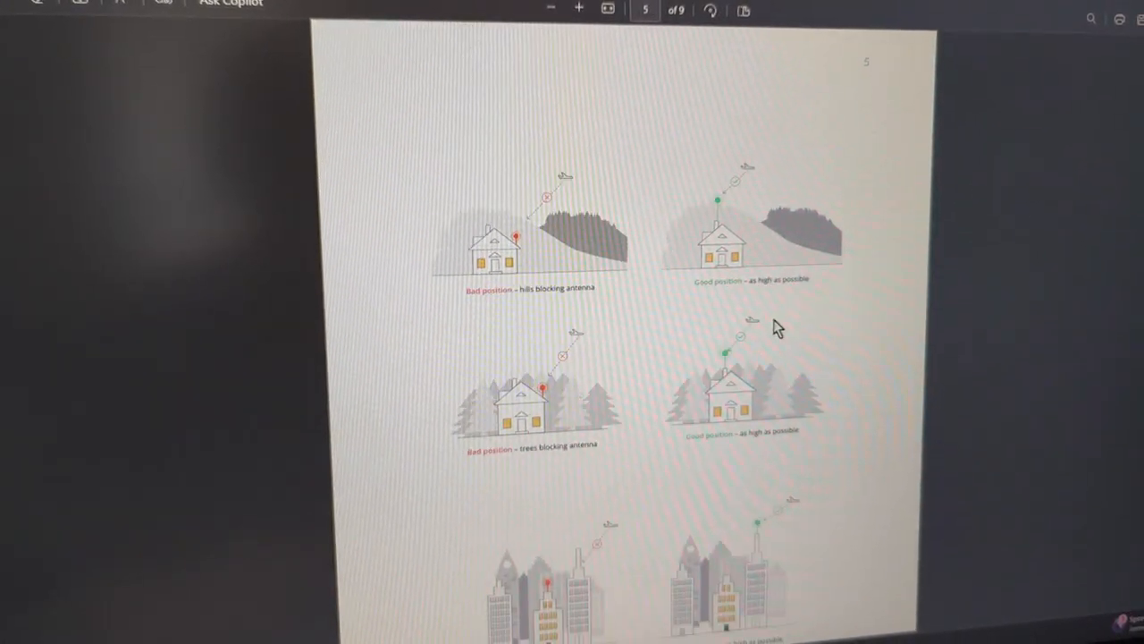
{"action": "scroll", "scroll_direction": "down", "scroll_amount": 3}
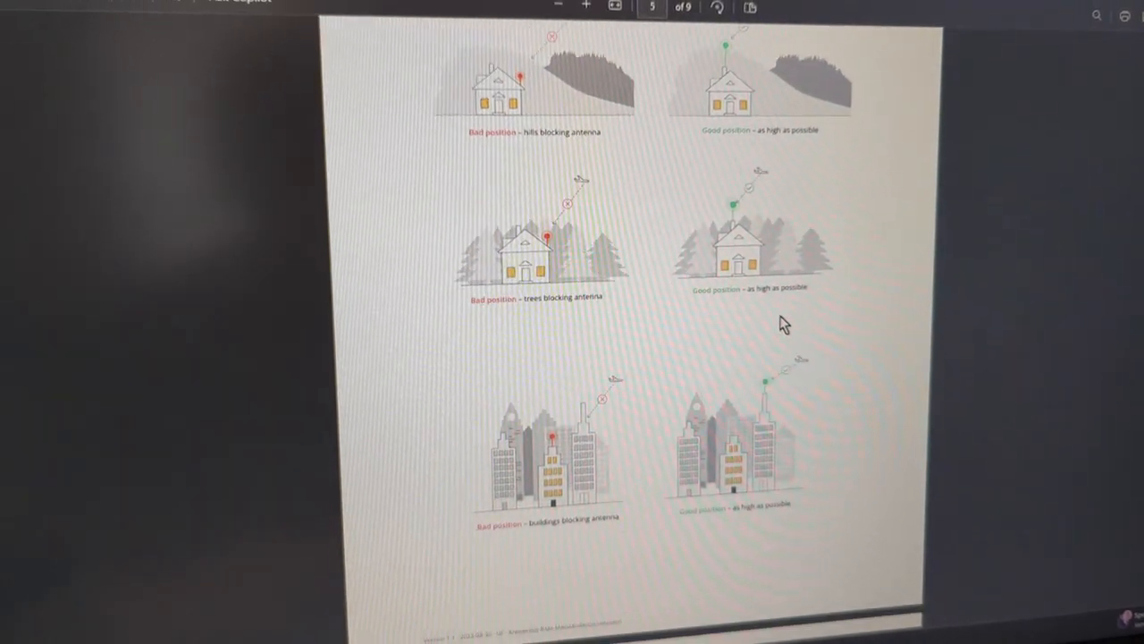
{"action": "scroll", "scroll_direction": "down", "scroll_amount": 3}
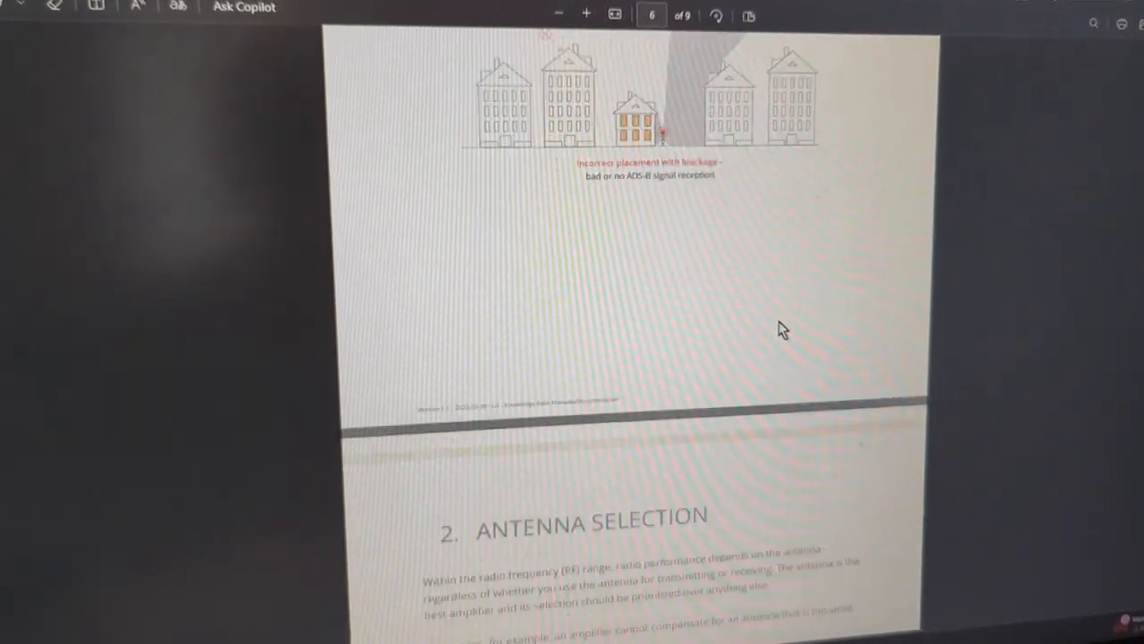
{"action": "scroll", "scroll_direction": "down", "scroll_amount": 3}
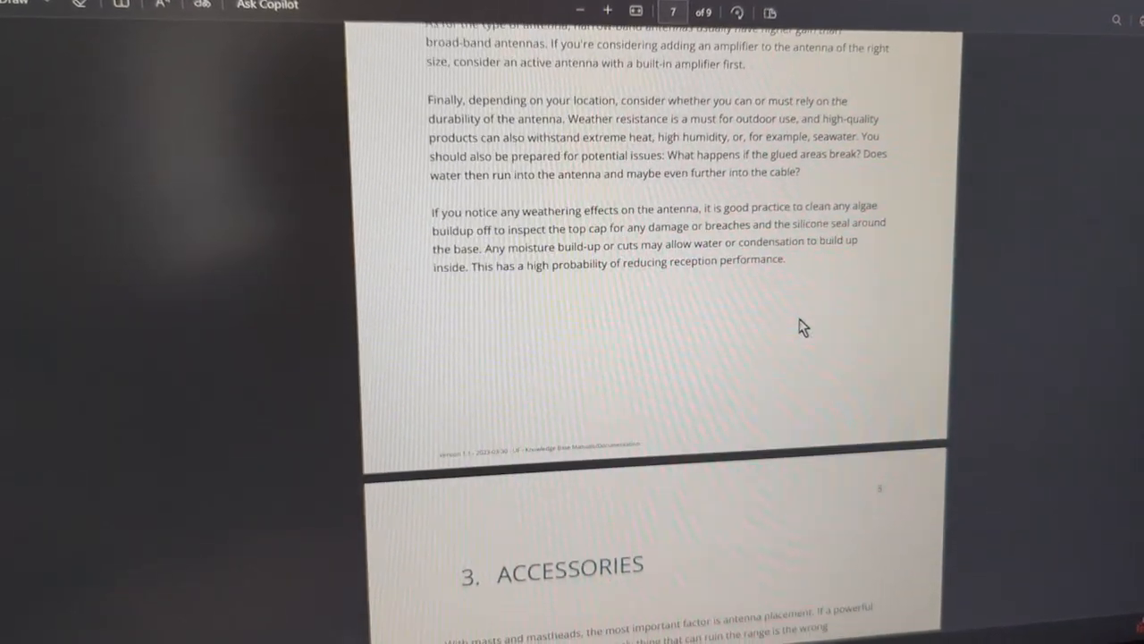
{"action": "scroll", "scroll_direction": "down", "scroll_amount": 3}
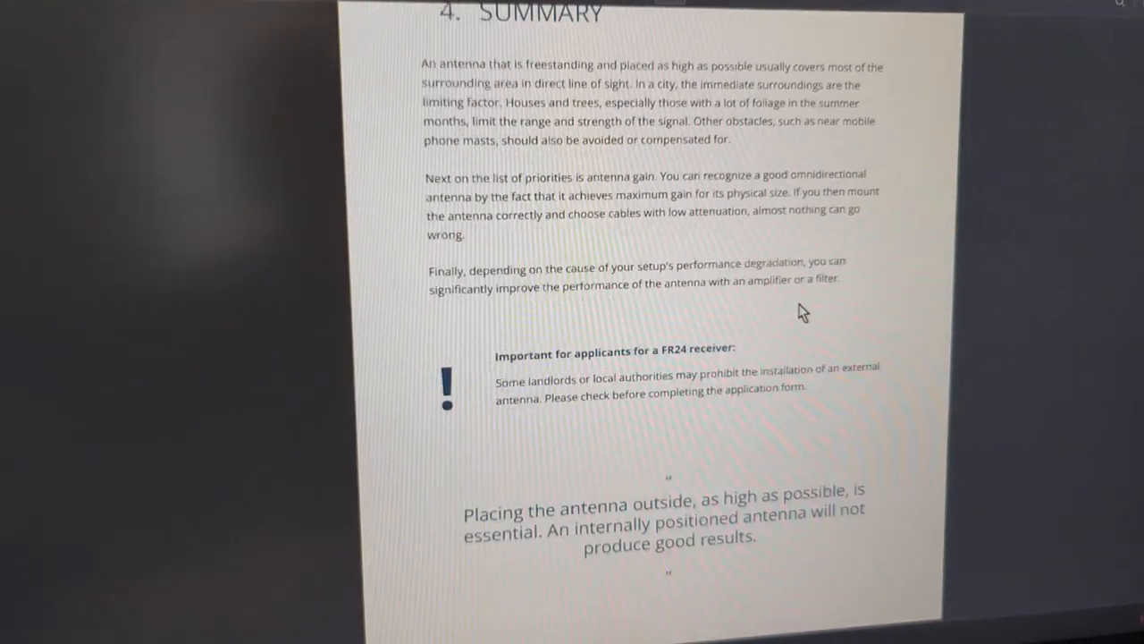